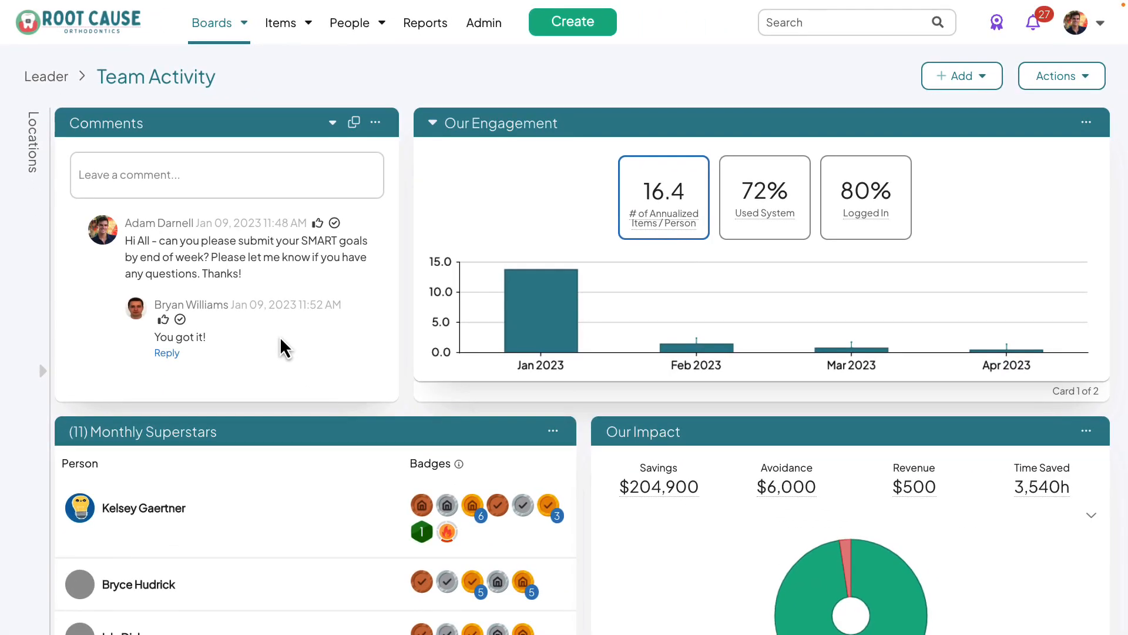
pyautogui.moveTo(332, 121)
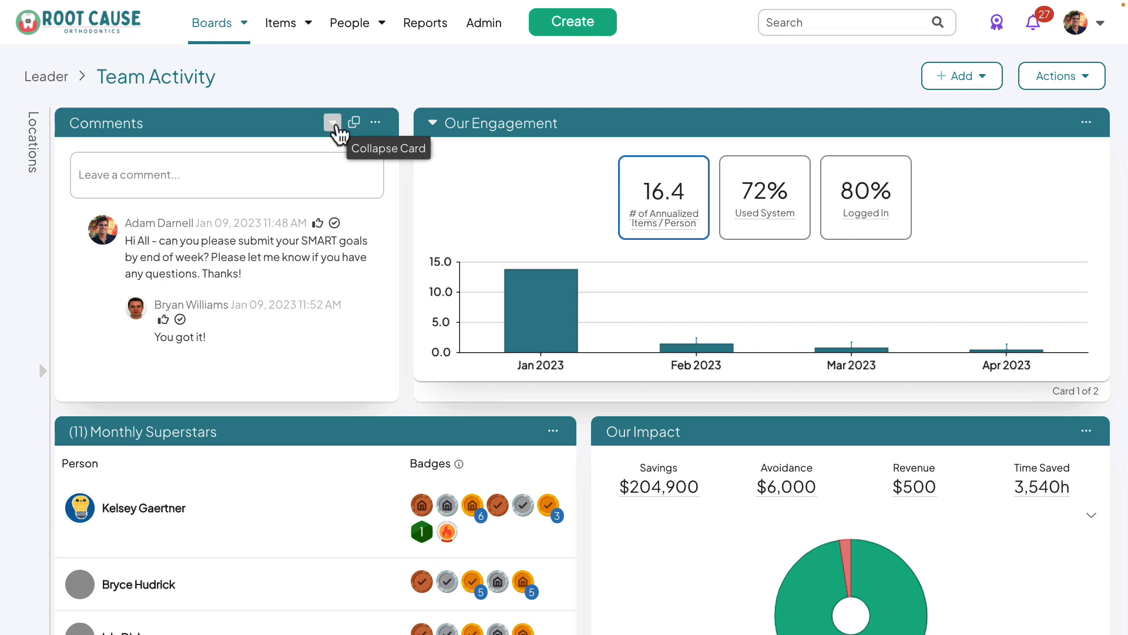
# Step: Collapse the Comments and Our Engagement cards on the Team Activity board
pyautogui.click(331, 122)
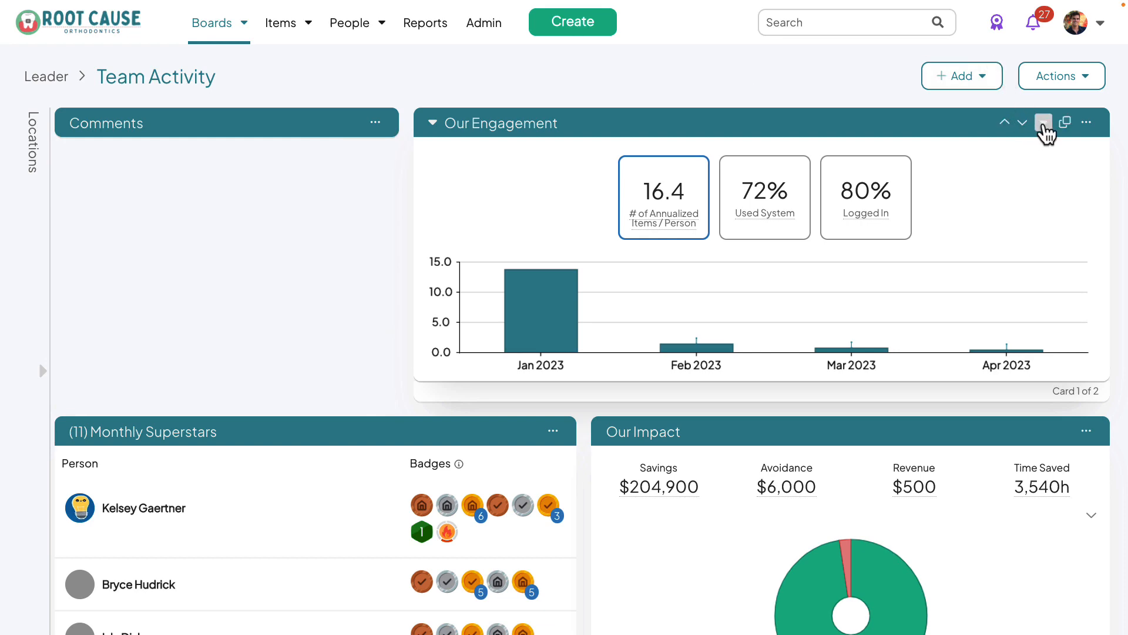
pyautogui.click(1043, 122)
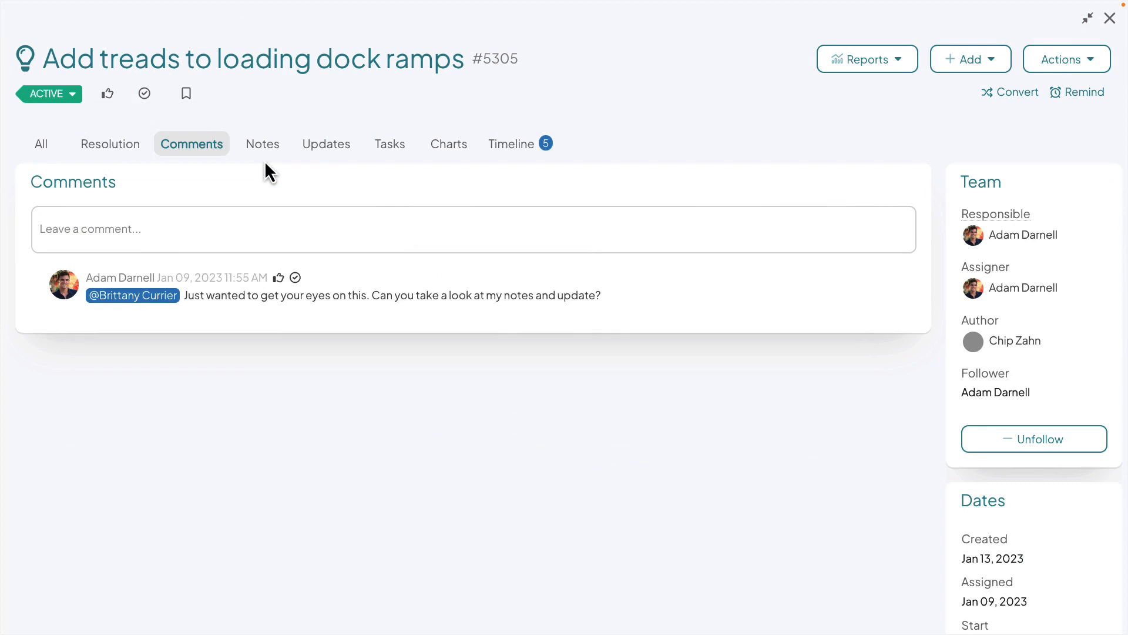
# Step: Open item #5305, 'Add treads to loading dock ramps', from the board
pyautogui.click(326, 144)
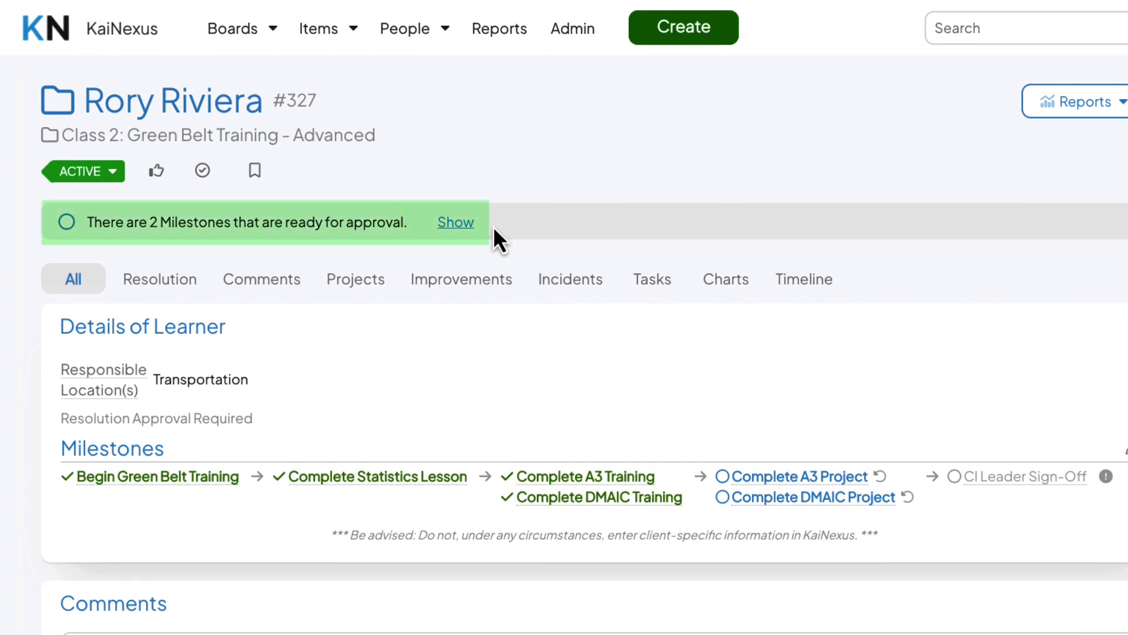
pyautogui.moveTo(461, 223)
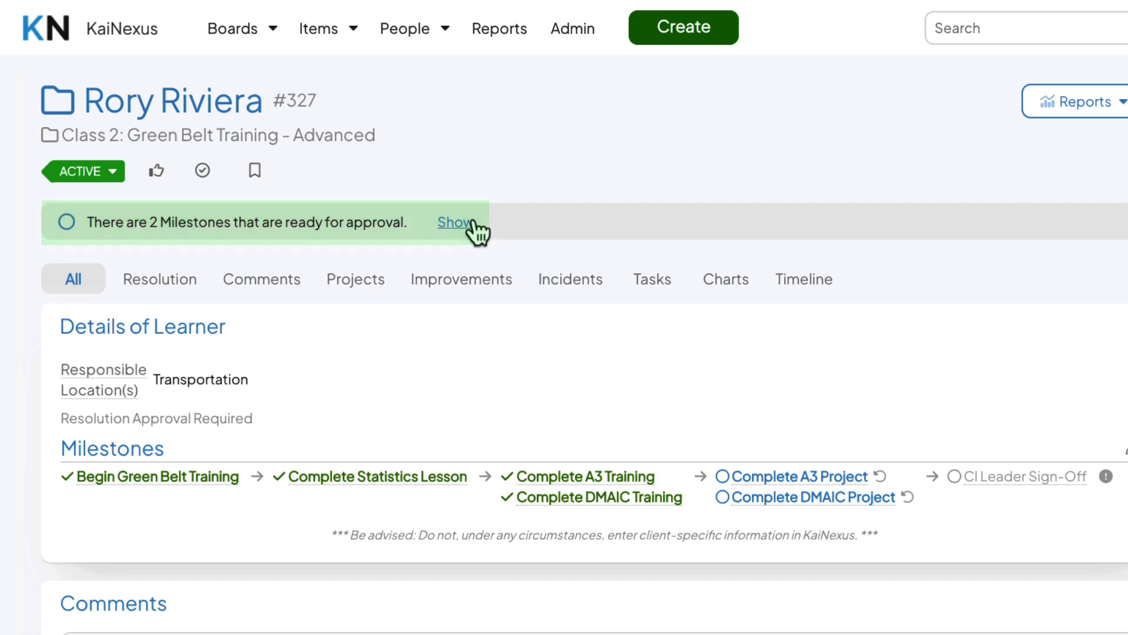
# Step: Expand the green approval banner to show Complete A3 Project and Complete DMAIC Project
pyautogui.click(454, 222)
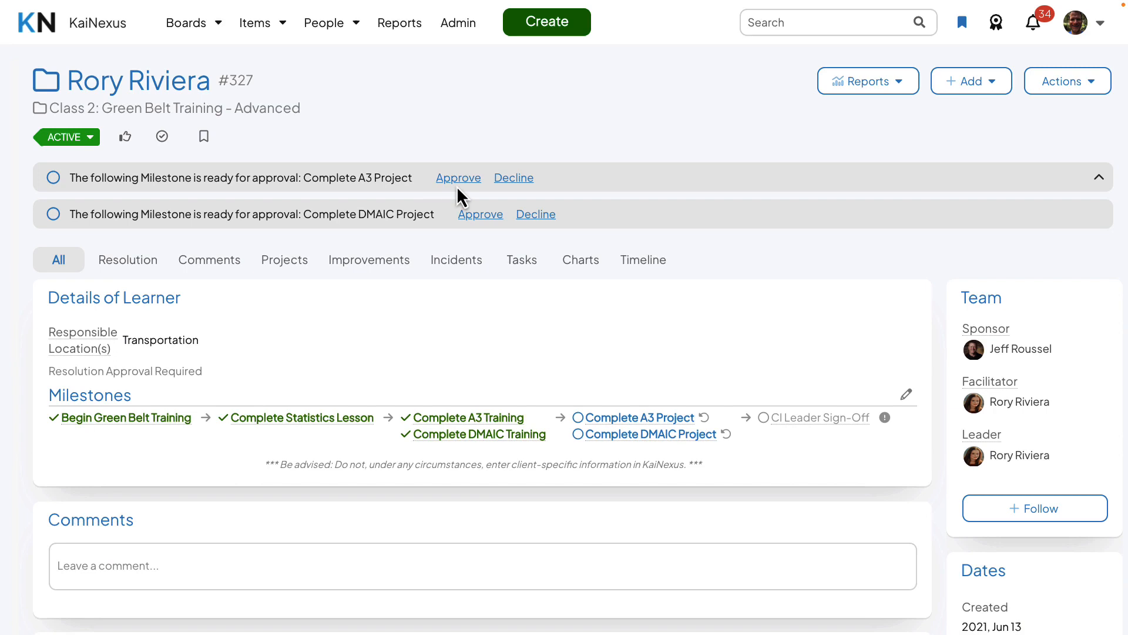
pyautogui.moveTo(458, 177)
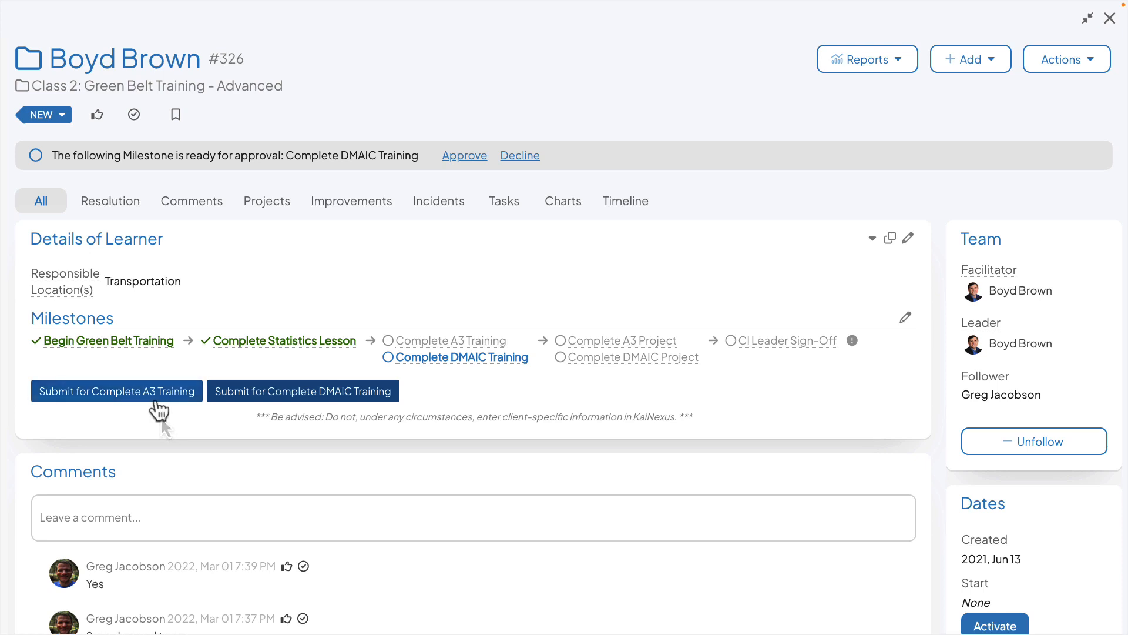
# Step: Submit the Complete A3 Training milestone for approval and review it in the banner
pyautogui.click(116, 391)
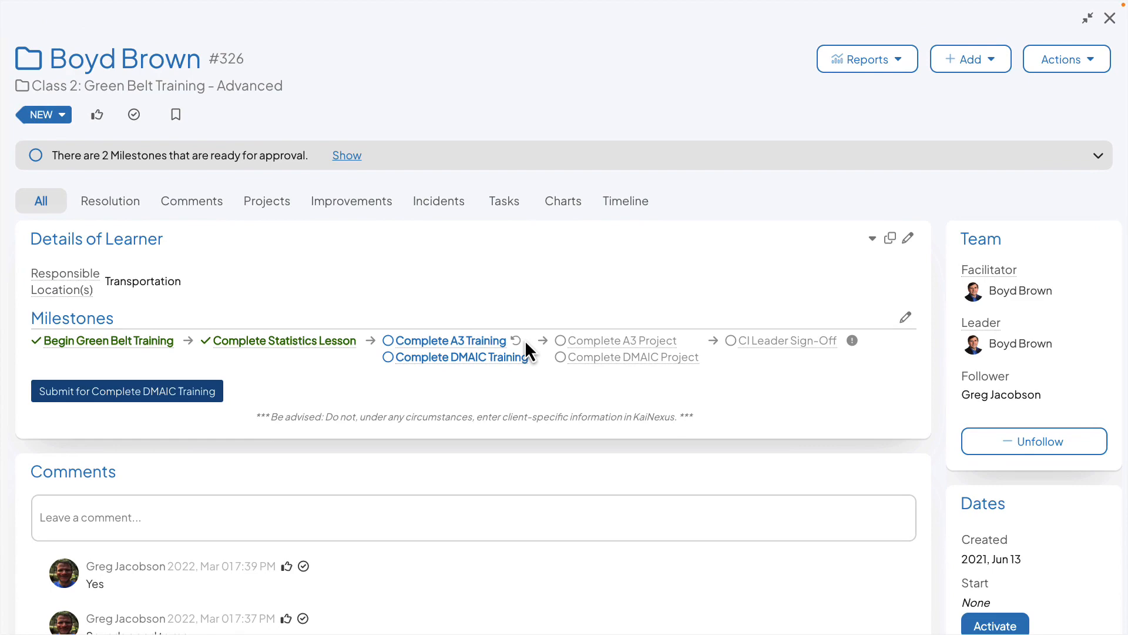
pyautogui.click(515, 339)
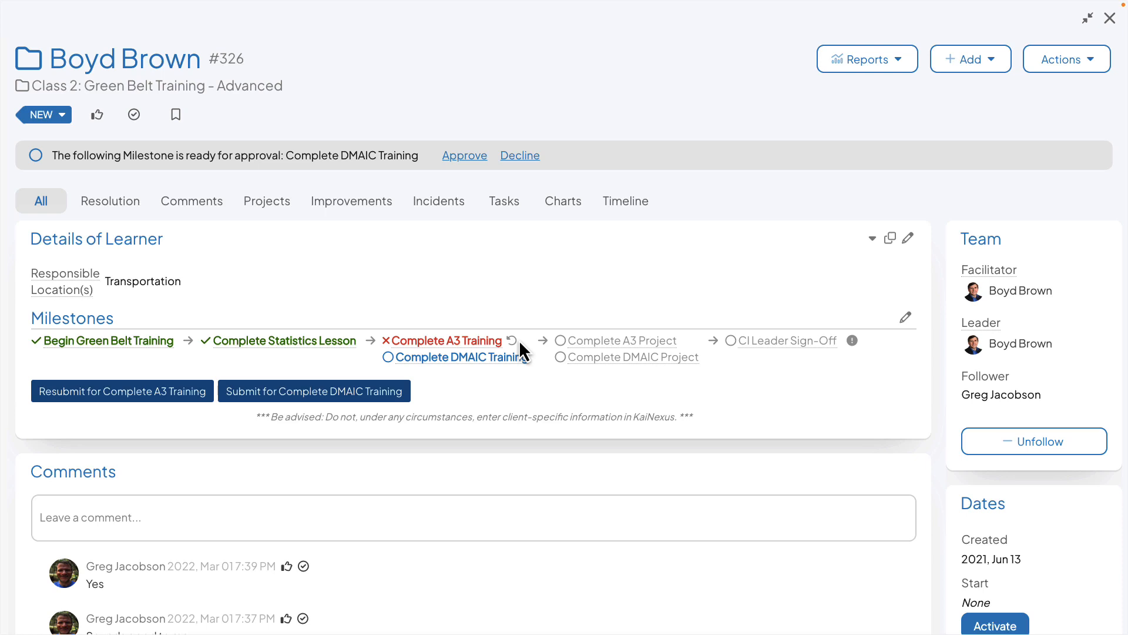
pyautogui.moveTo(180, 420)
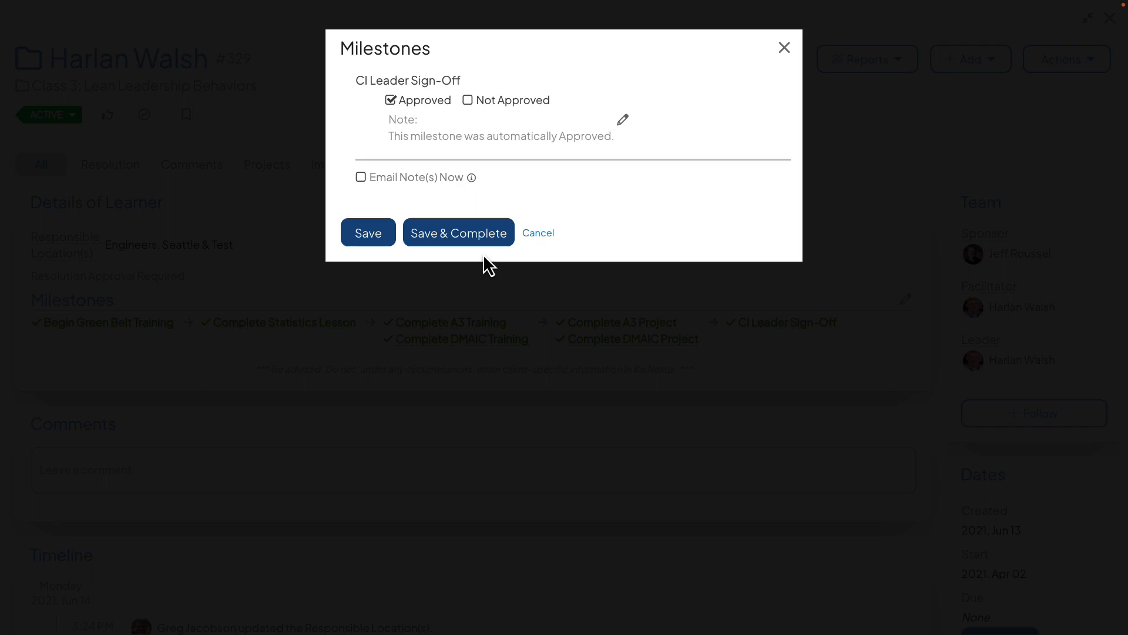
pyautogui.moveTo(458, 232)
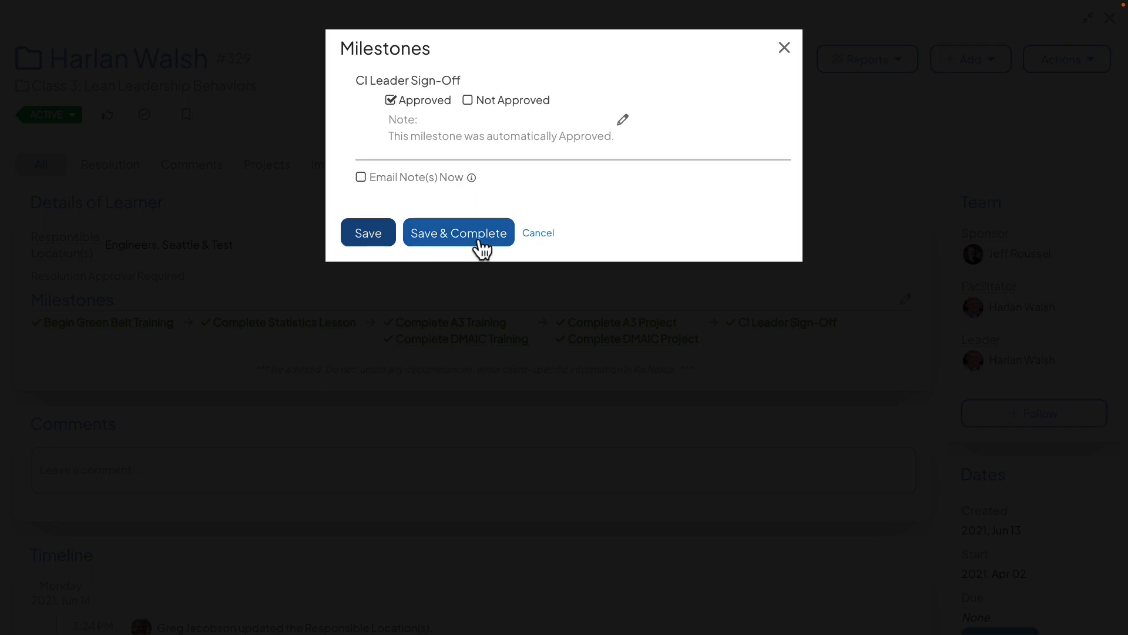
# Step: Save & Complete the approved CI Leader Sign-Off milestone to reach the Resolution dialog
pyautogui.click(458, 232)
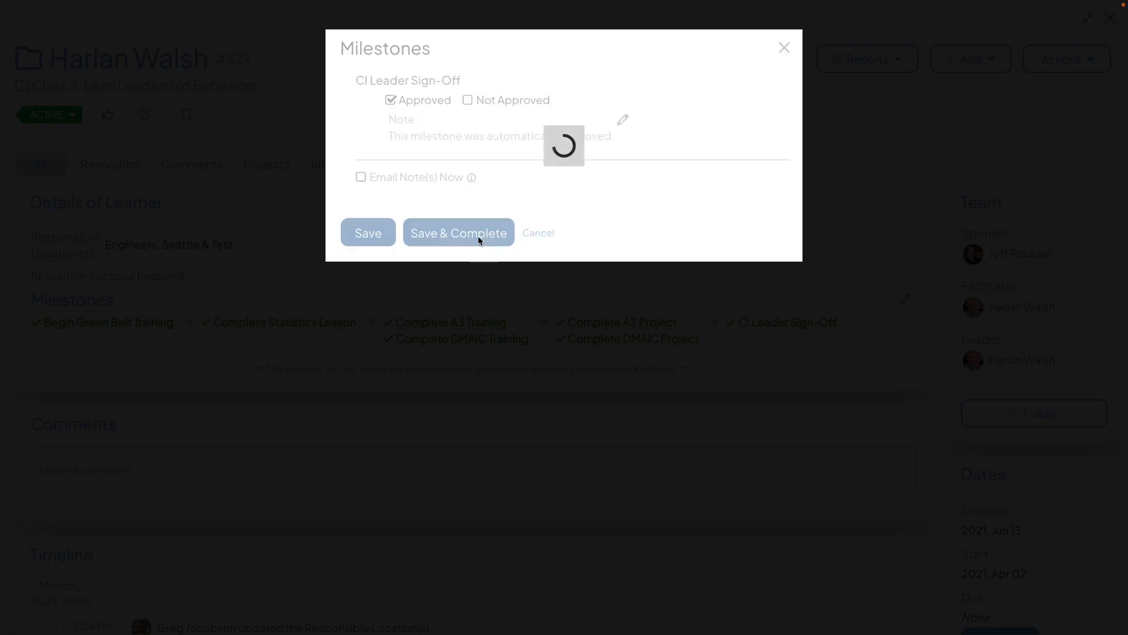
pyautogui.click(458, 233)
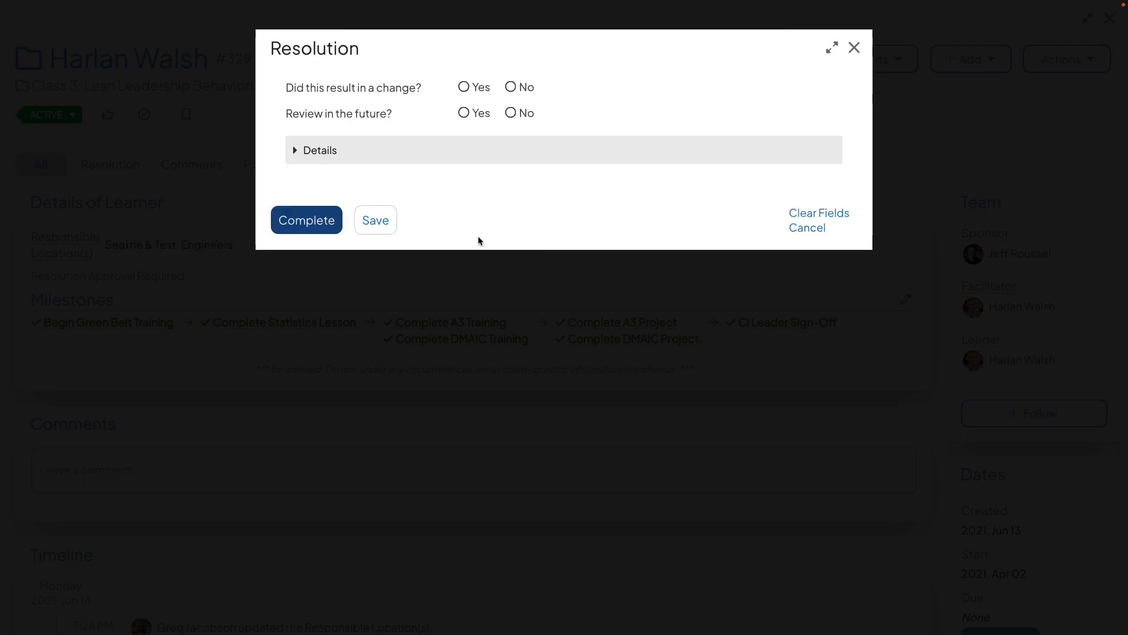
pyautogui.moveTo(472, 97)
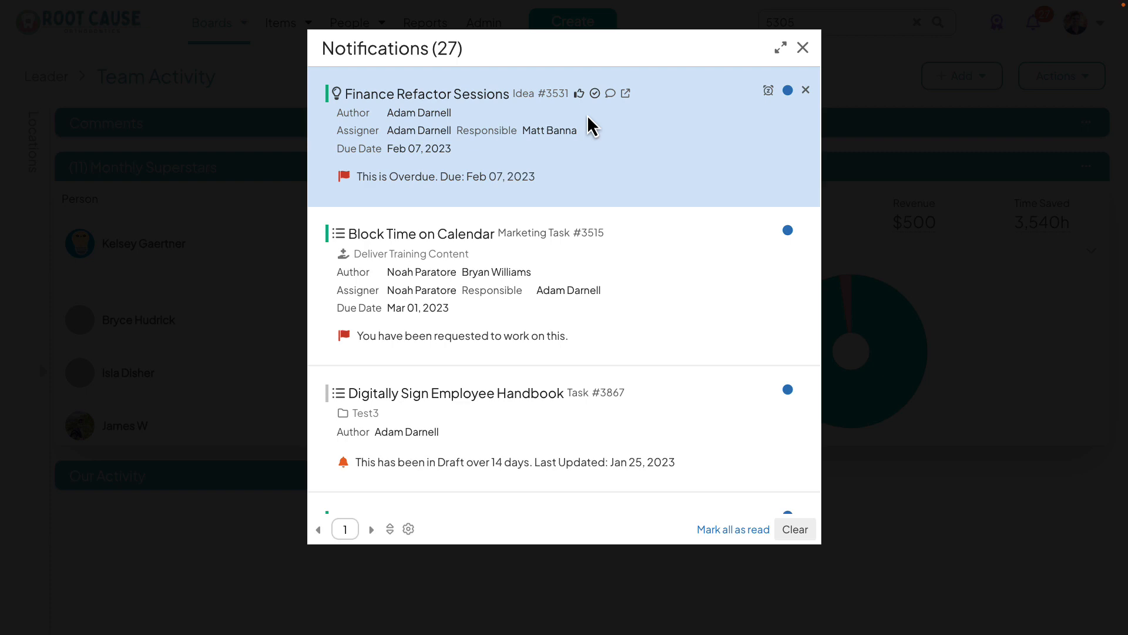
pyautogui.moveTo(596, 121)
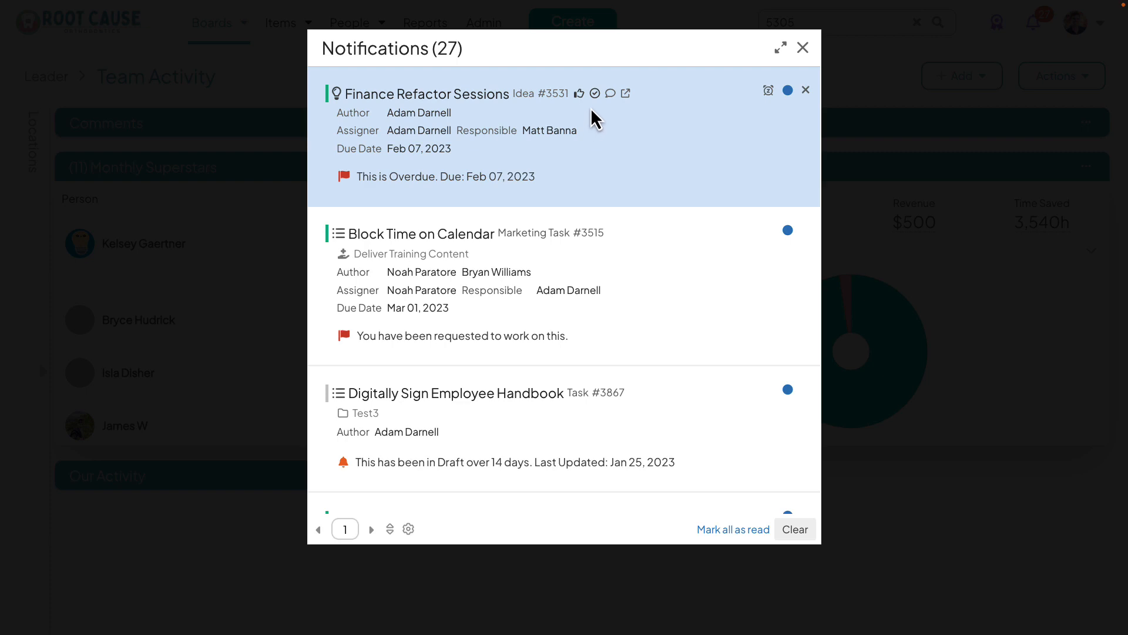
# Step: Acknowledge Finance Refactor Sessions Idea #3531, then open a user's profile
pyautogui.click(594, 93)
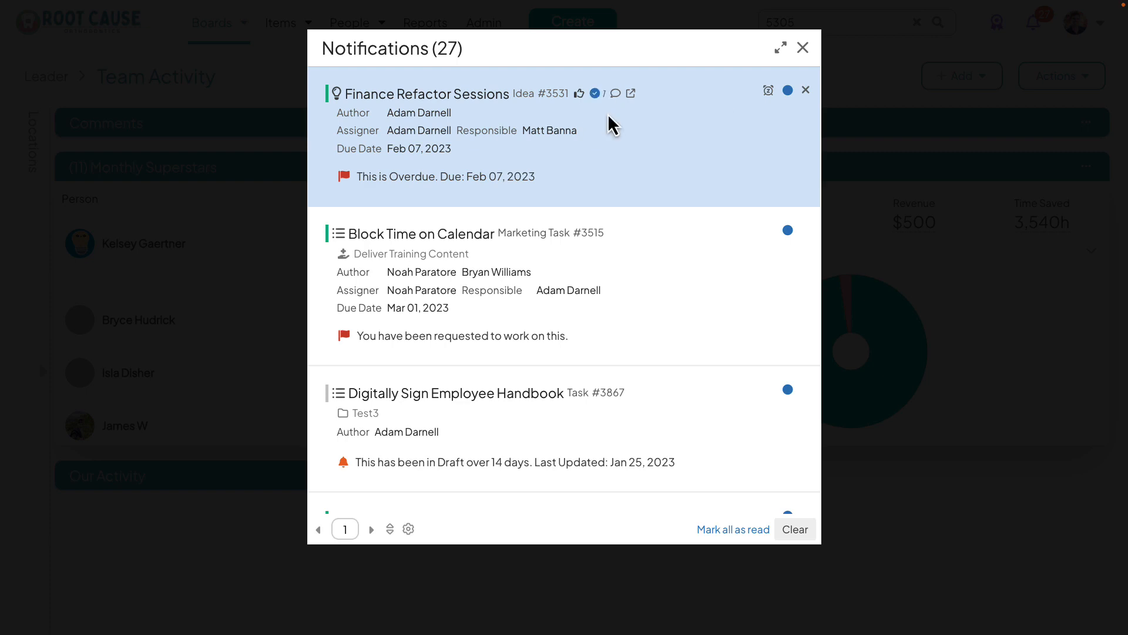
pyautogui.click(803, 47)
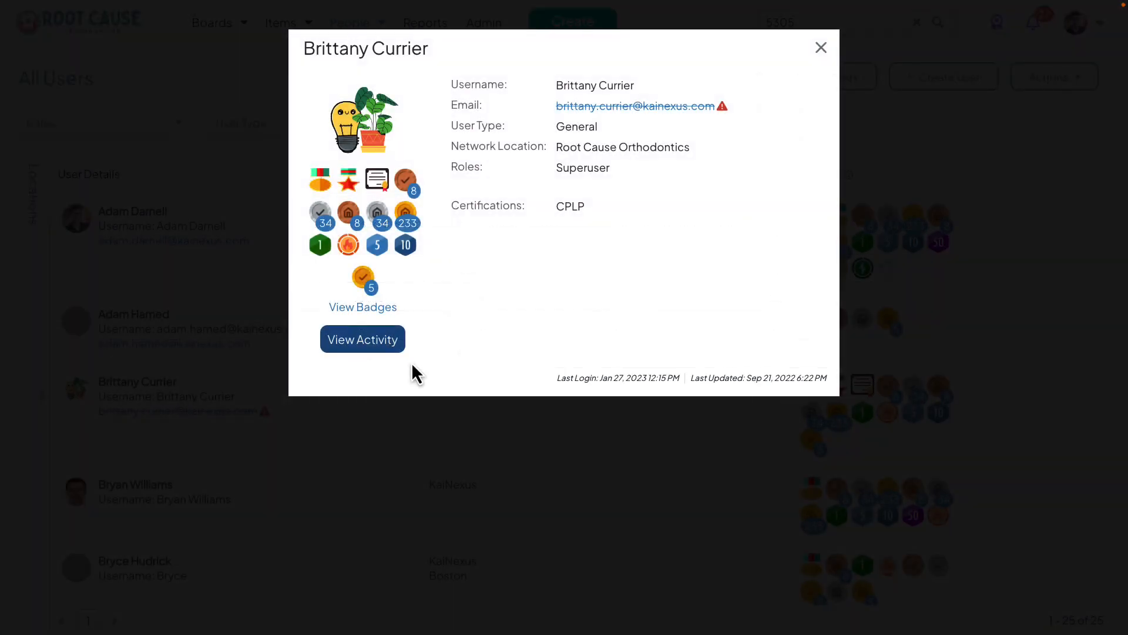
# Step: Open the user's Activity tab and scroll through her comments and huddle meetings
pyautogui.click(362, 339)
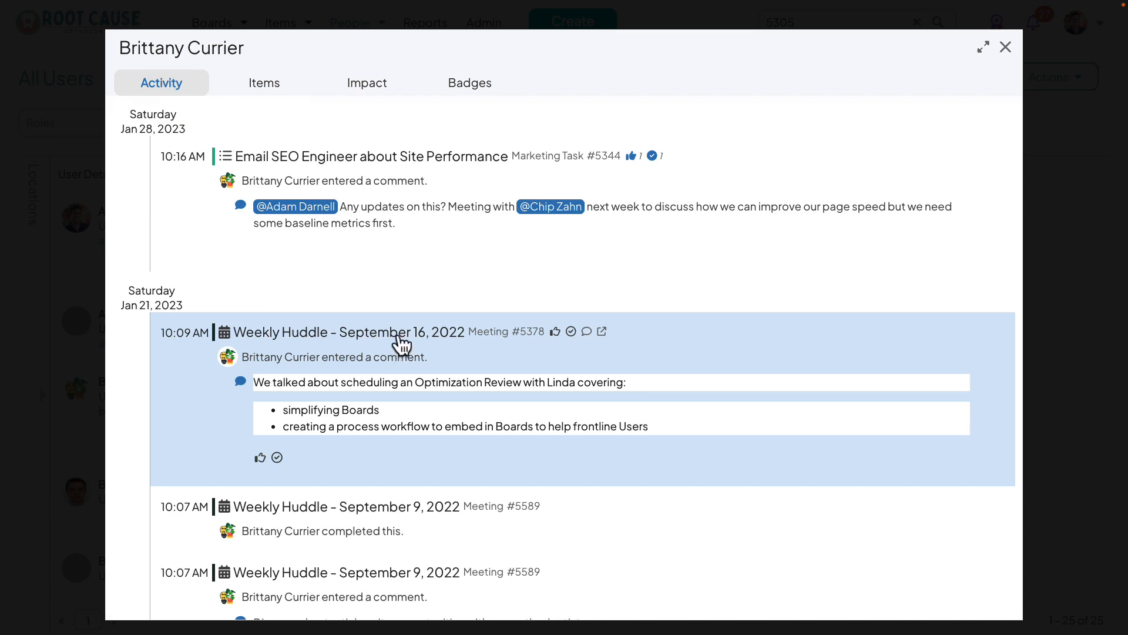
pyautogui.moveTo(408, 293)
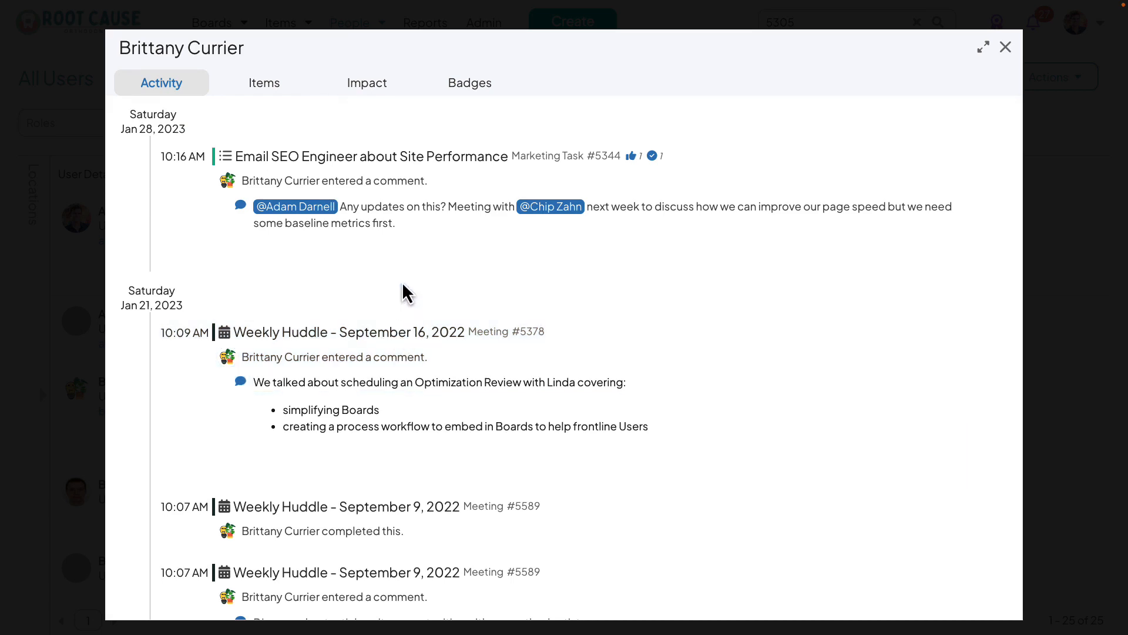
pyautogui.moveTo(442, 250)
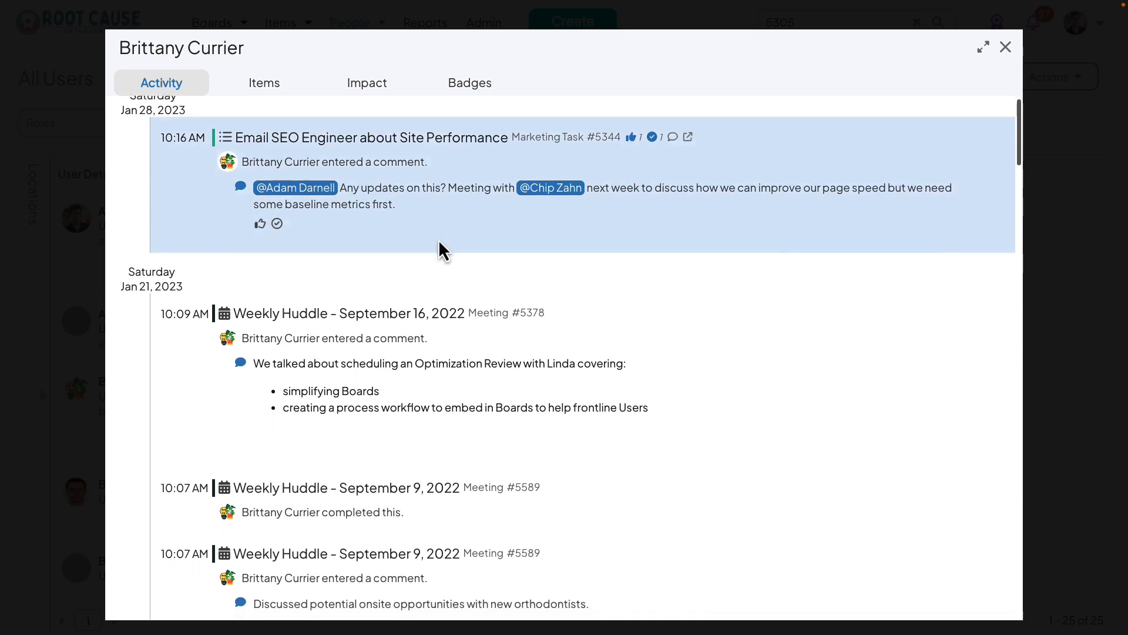
pyautogui.scroll(-3)
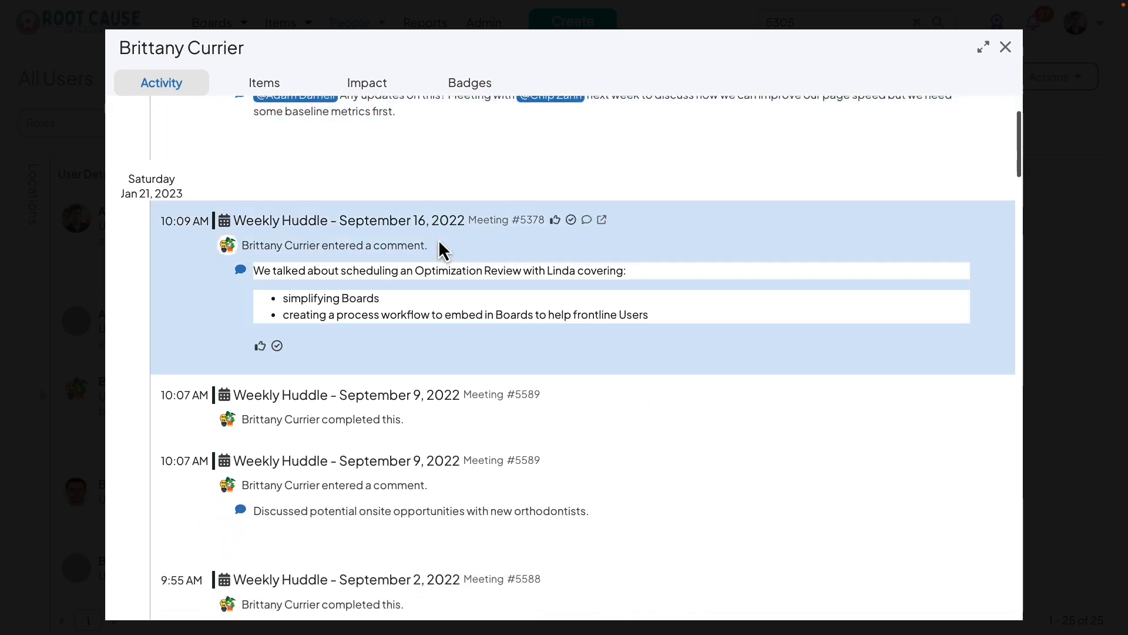